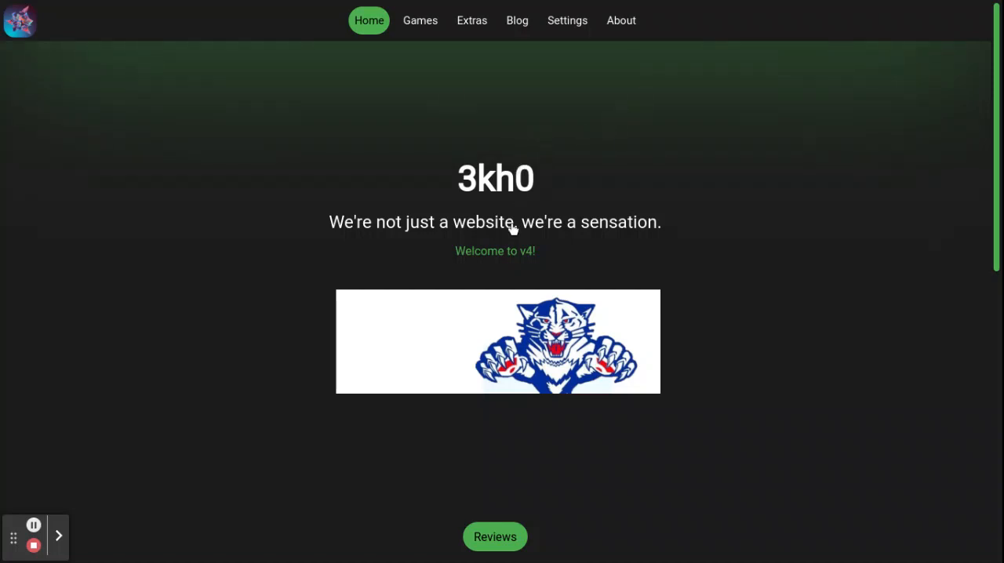
pyautogui.moveTo(741, 195)
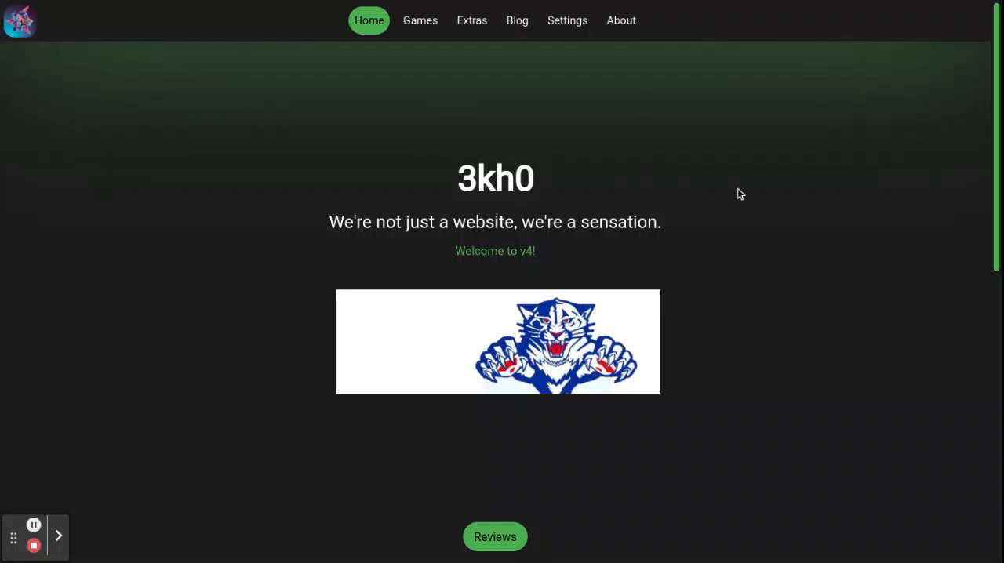
pyautogui.moveTo(559, 35)
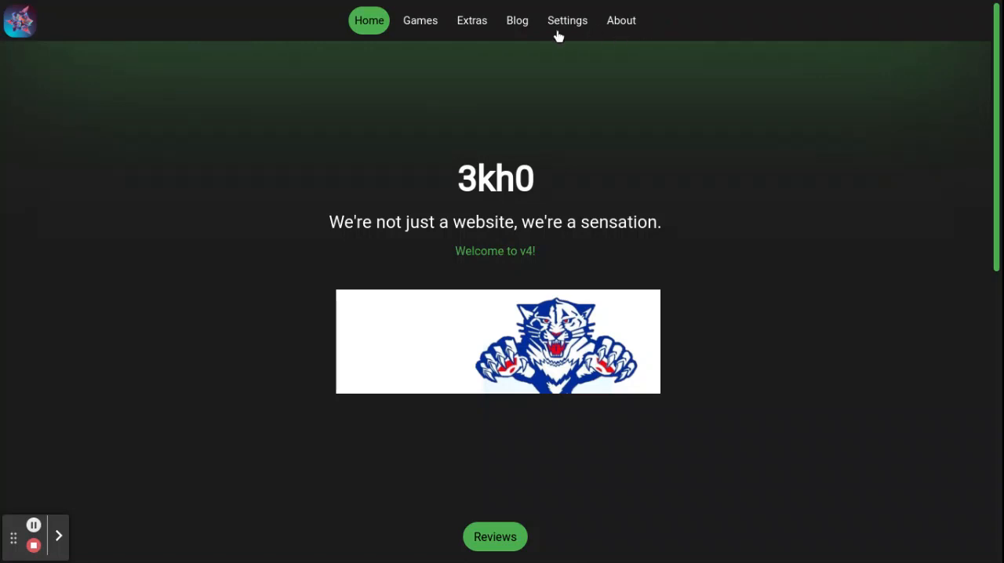
pyautogui.moveTo(750, 88)
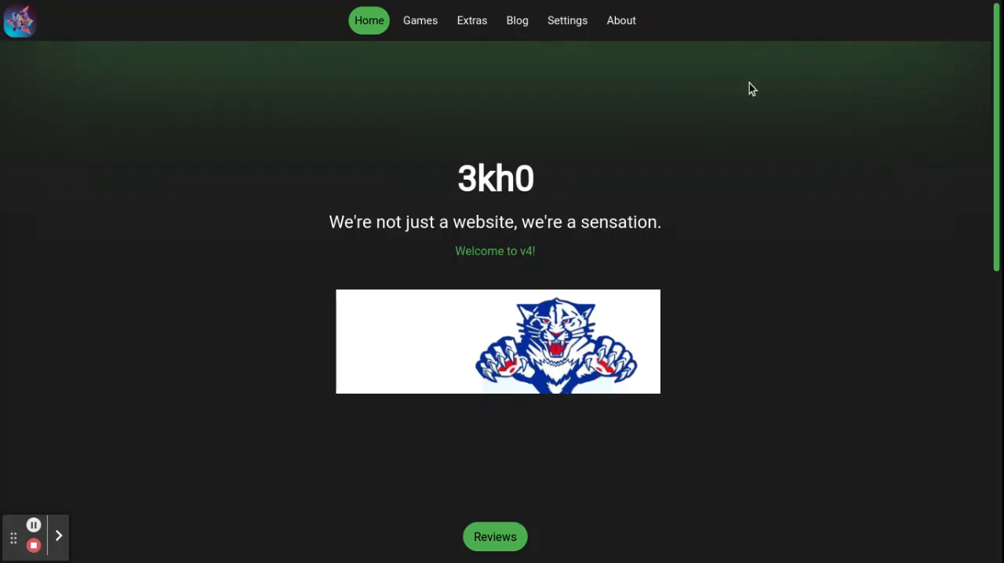
pyautogui.moveTo(438, 14)
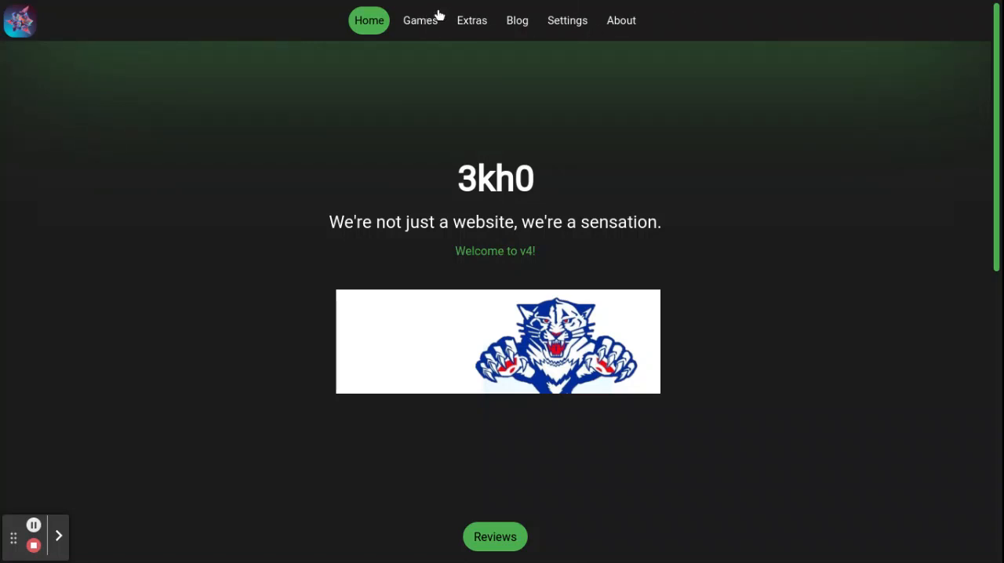
pyautogui.moveTo(844, 84)
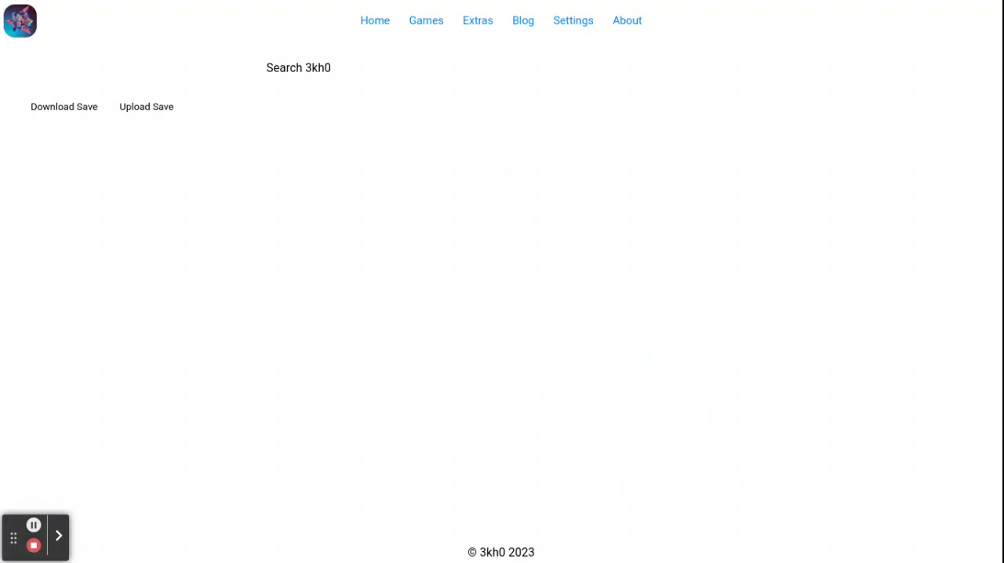
pyautogui.click(427, 21)
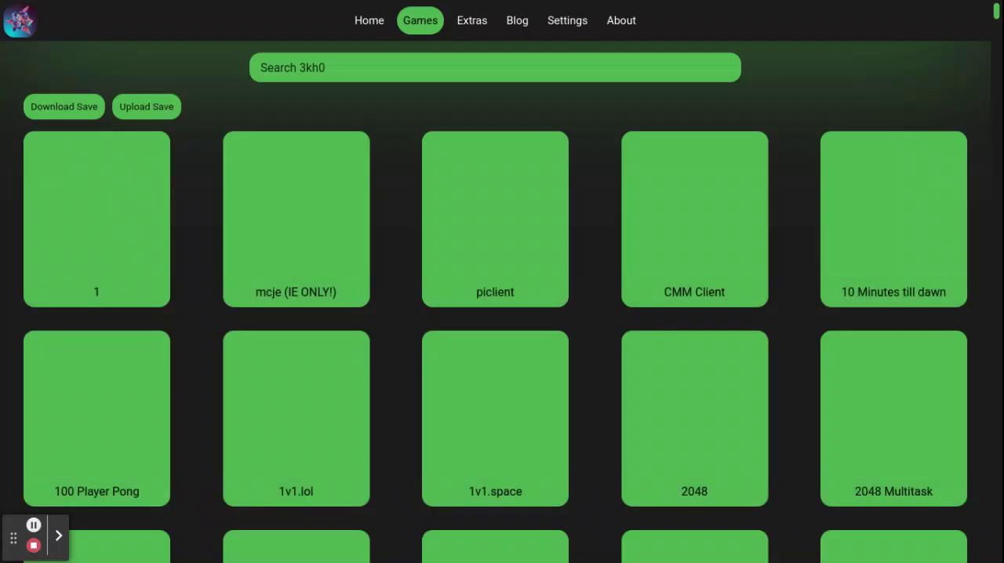
pyautogui.moveTo(624, 98)
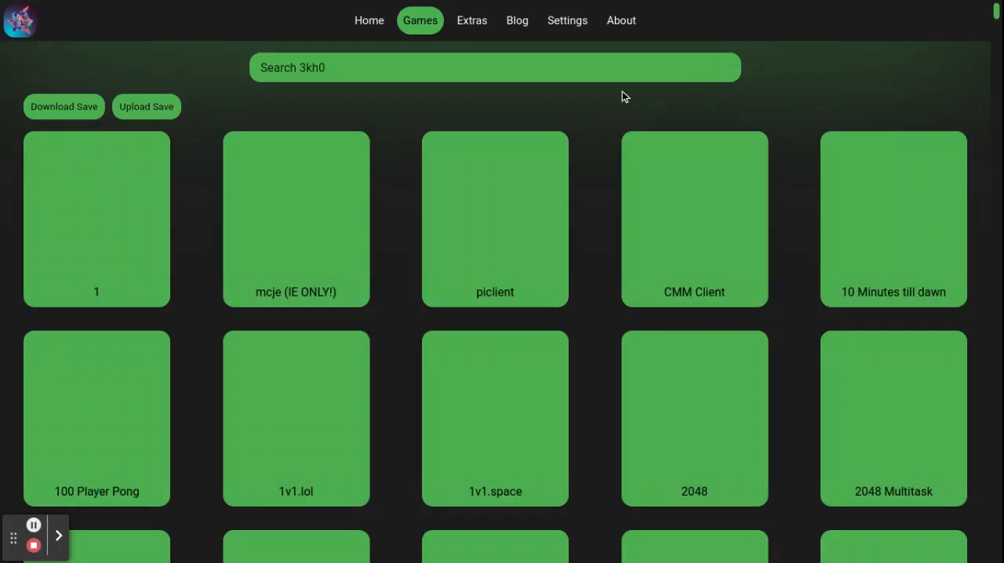
pyautogui.moveTo(320, 82)
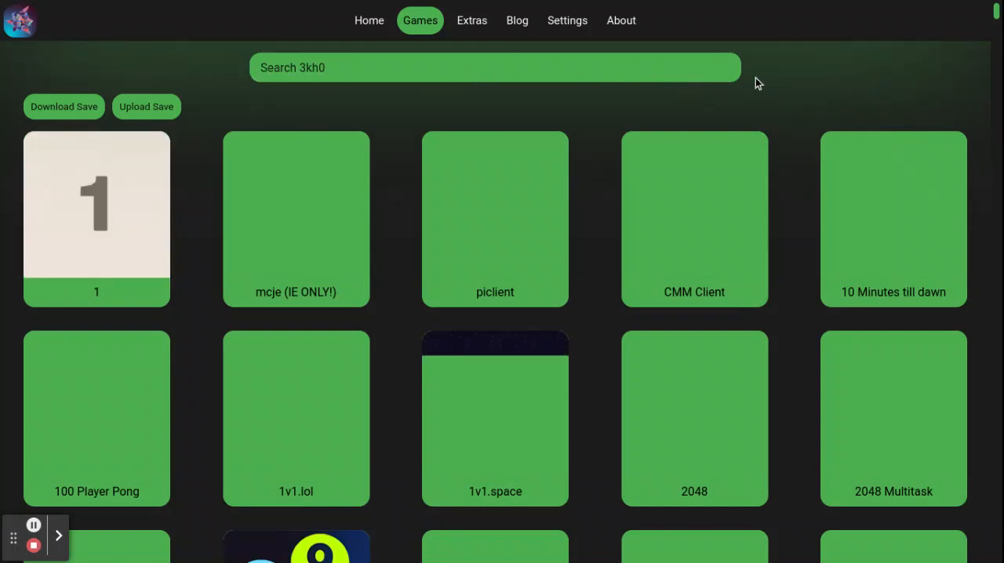
pyautogui.scroll(-3)
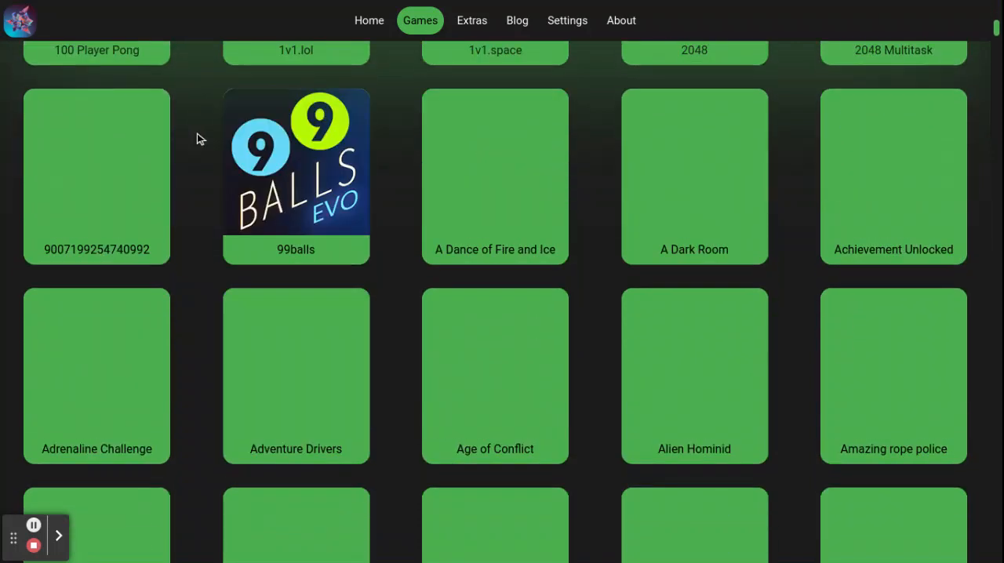
pyautogui.scroll(3)
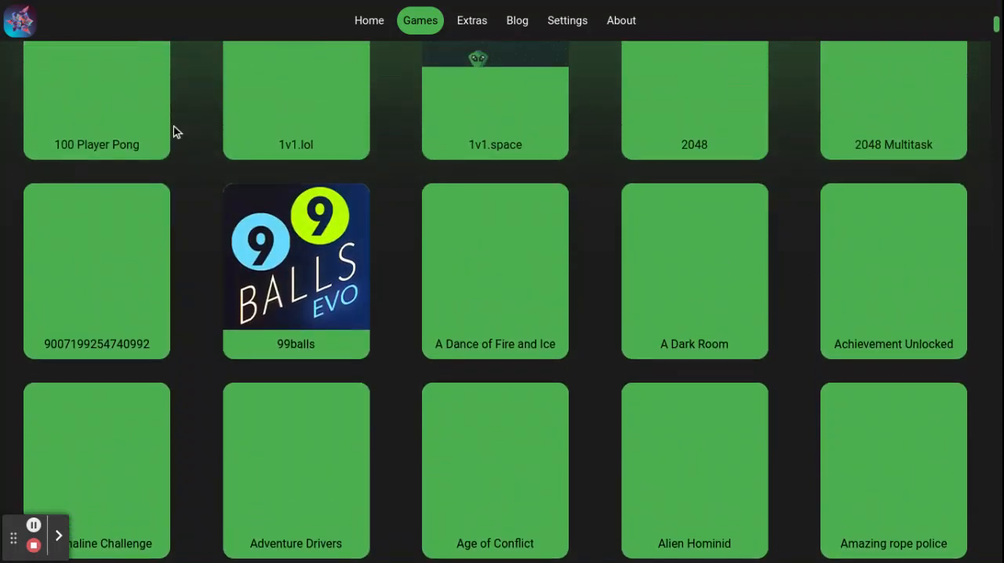
pyautogui.scroll(3)
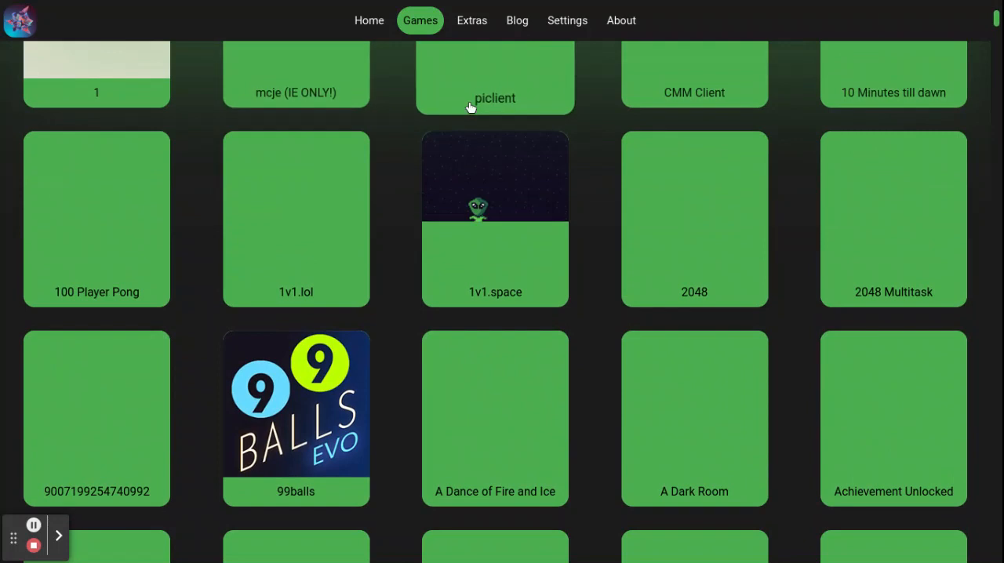
pyautogui.scroll(3)
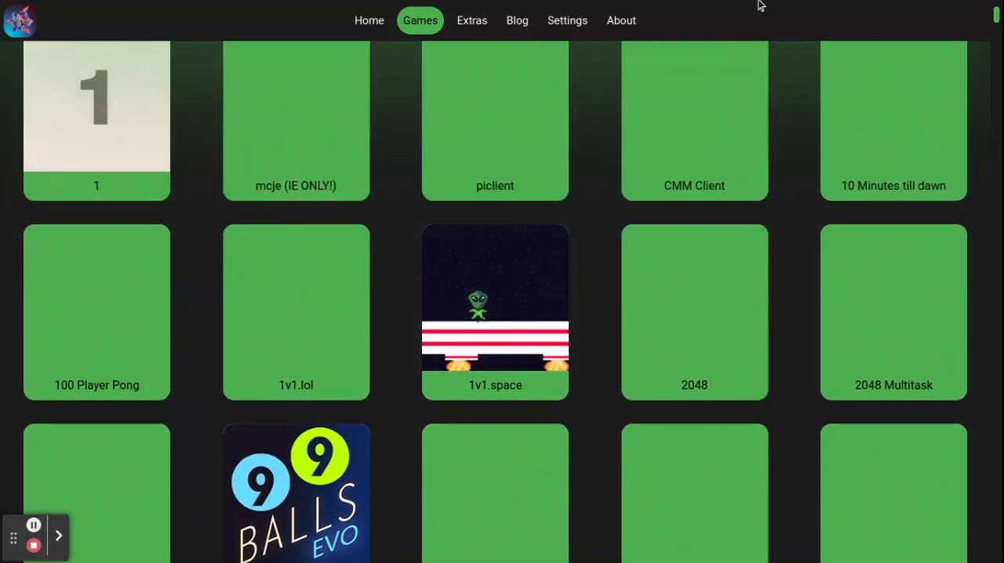
pyautogui.scroll(3)
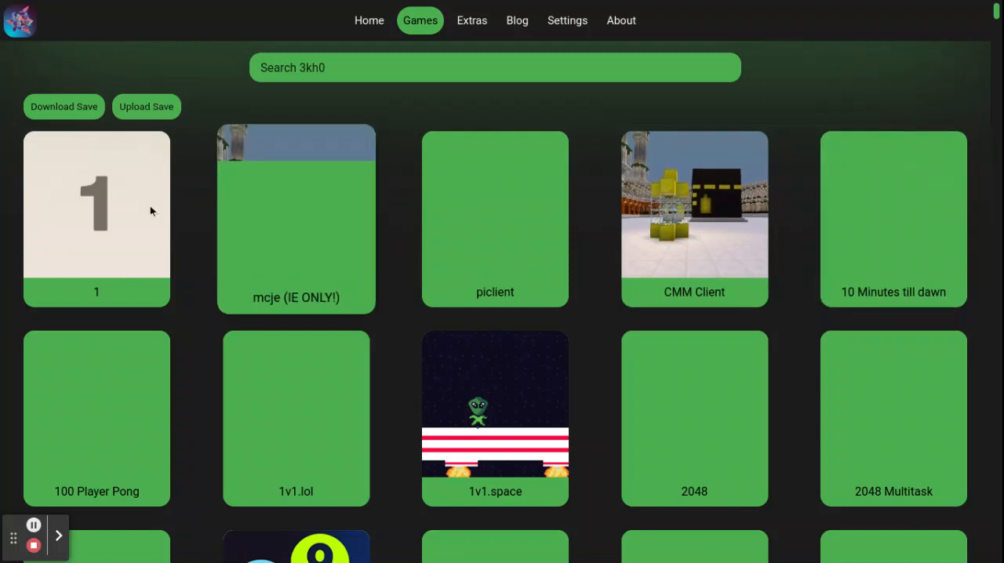
pyautogui.scroll(-3)
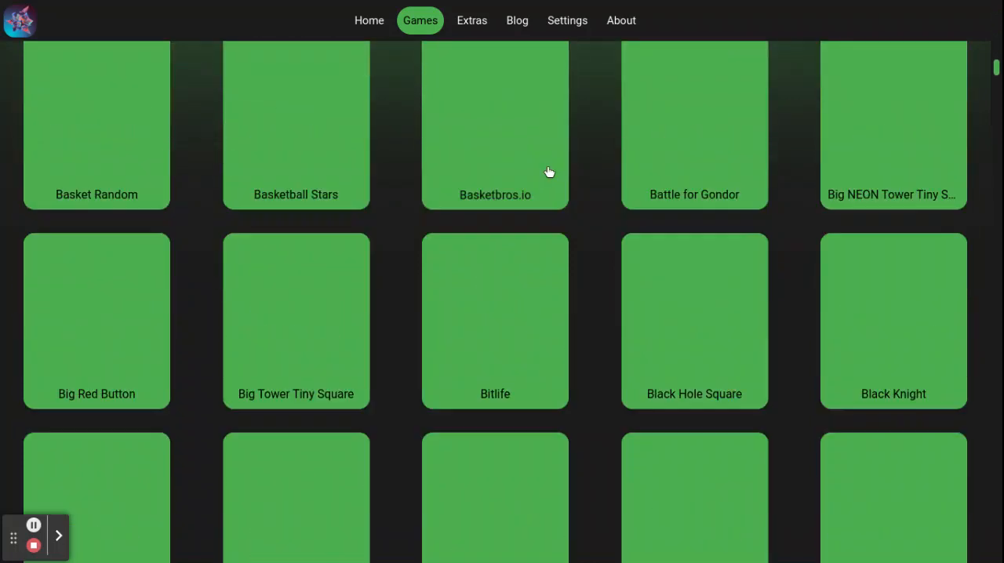
pyautogui.scroll(-3)
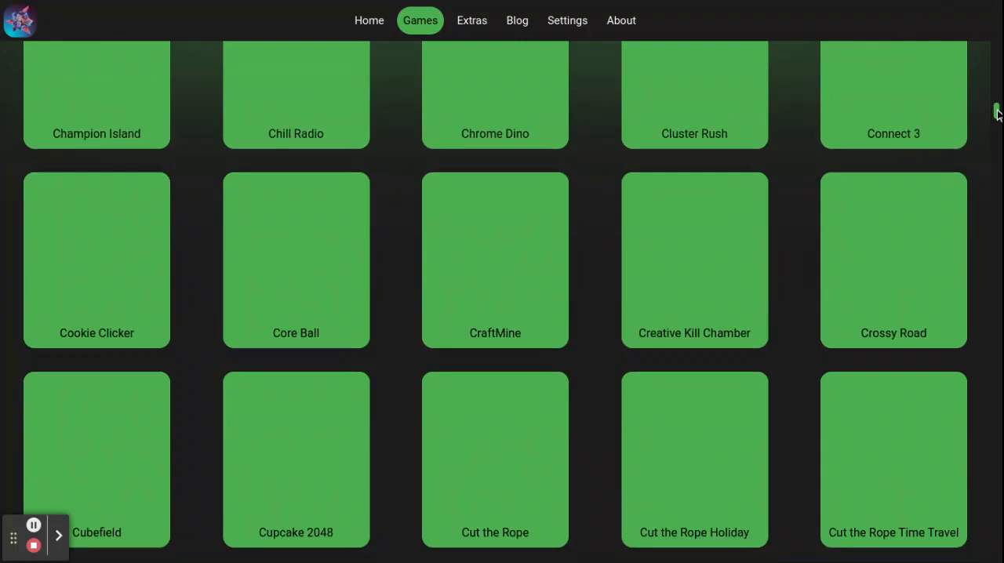
pyautogui.scroll(-3)
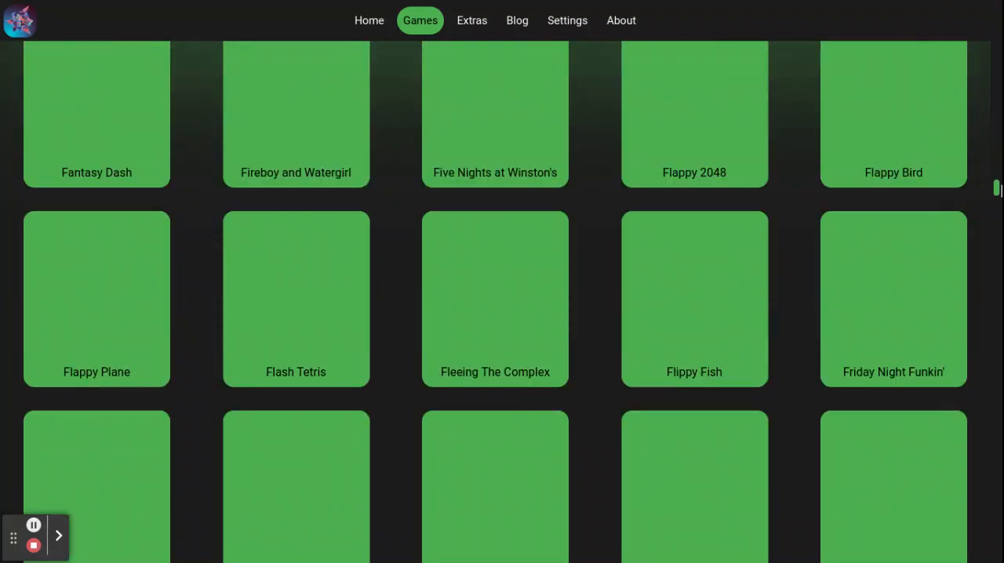
pyautogui.moveTo(973, 165)
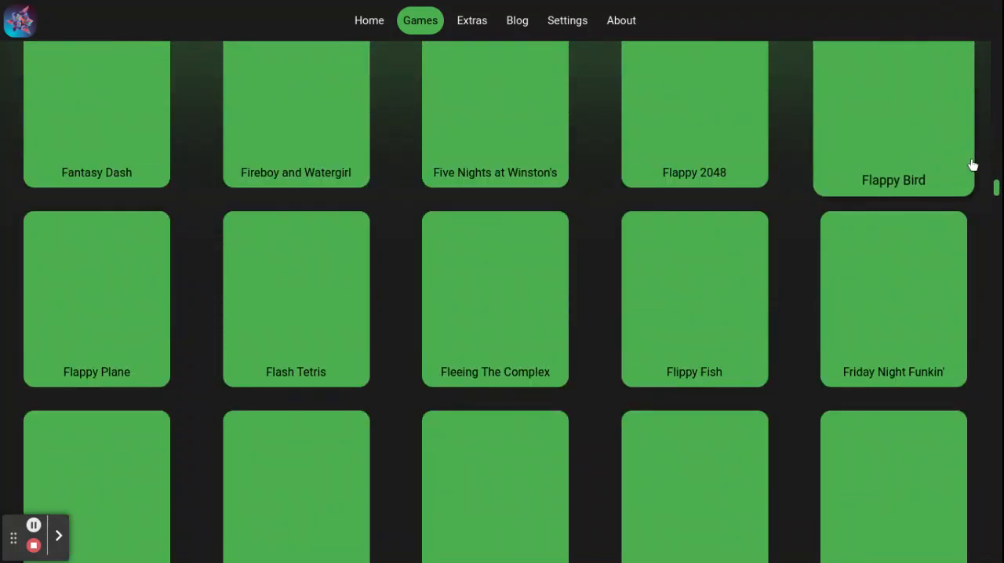
pyautogui.scroll(-3)
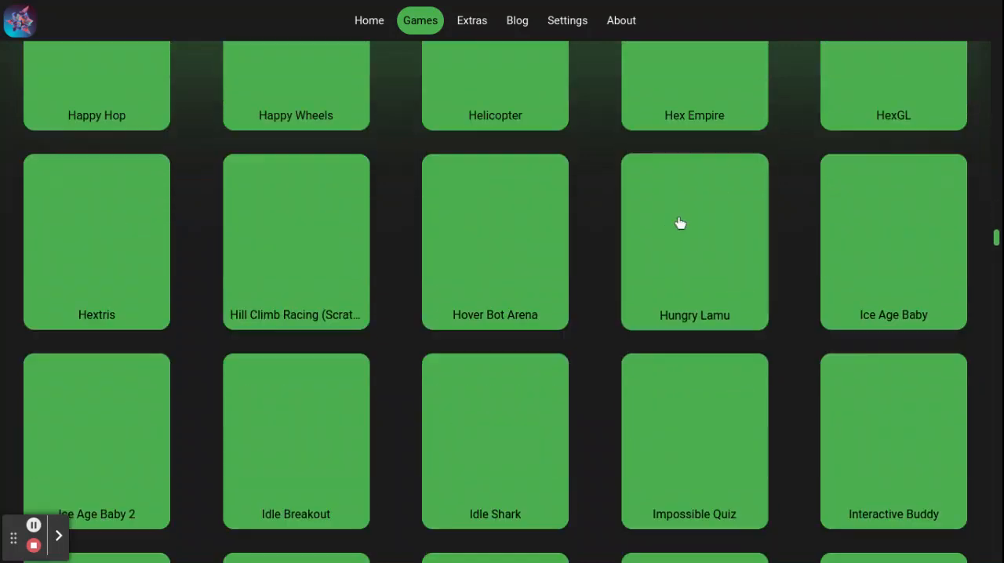
pyautogui.scroll(-3)
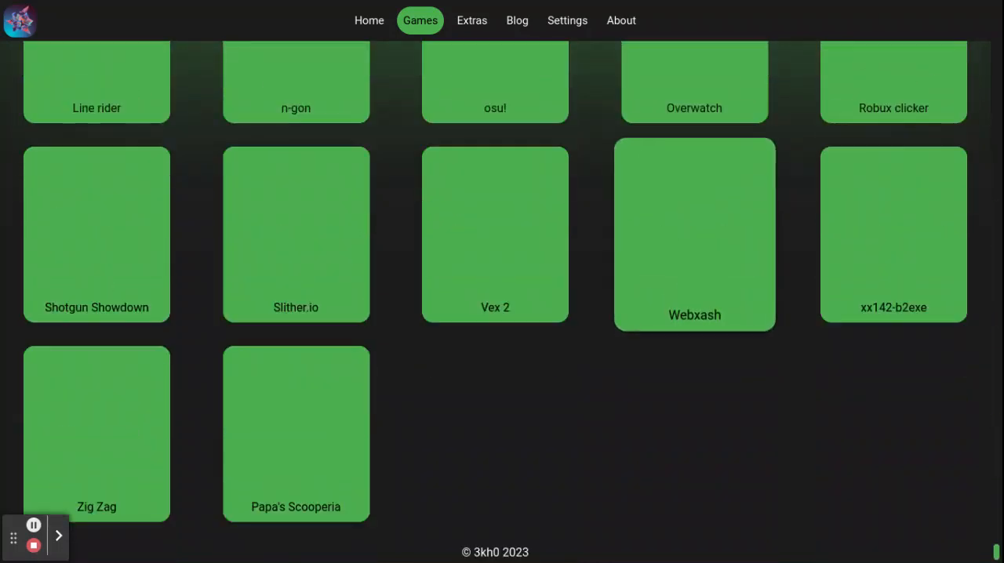
pyautogui.scroll(3)
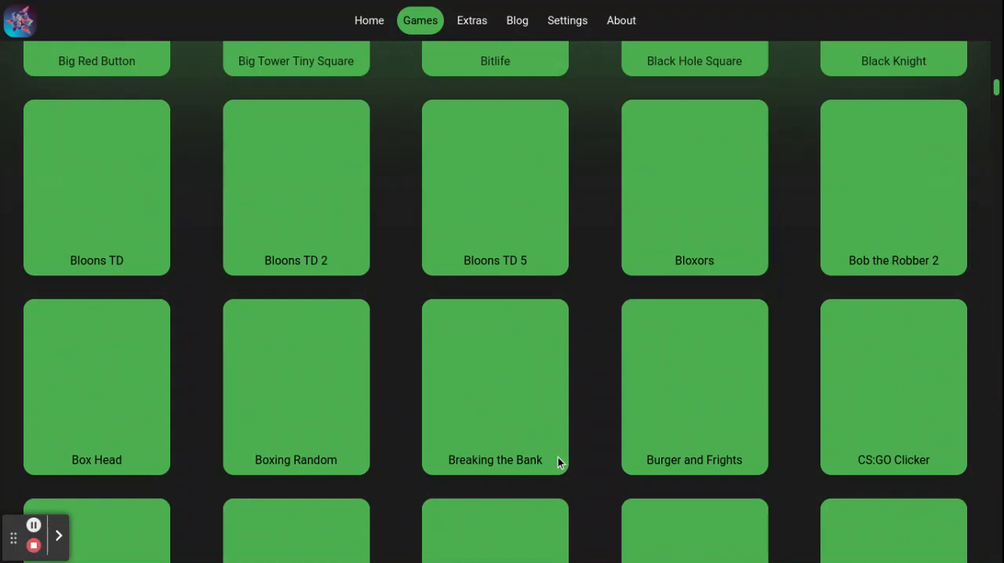
pyautogui.scroll(3)
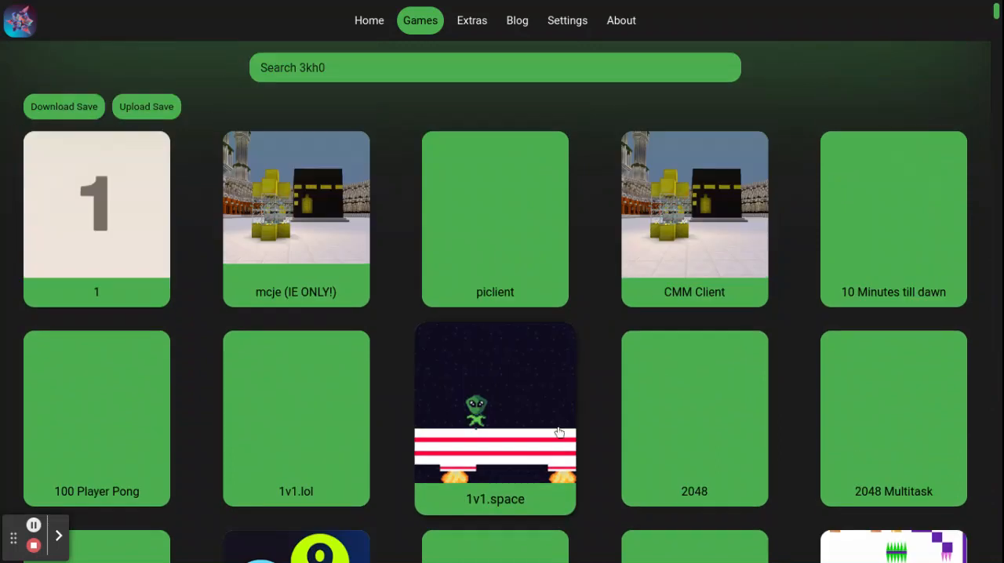